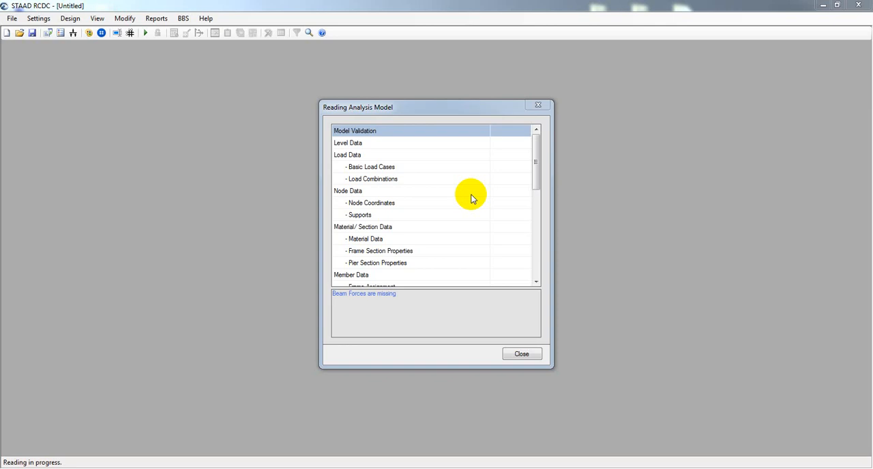
mouse_move(374, 100)
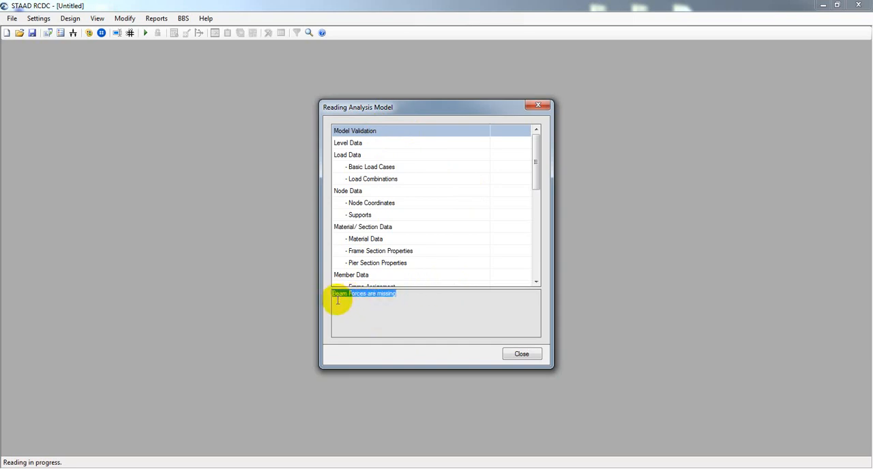
mouse_move(412, 299)
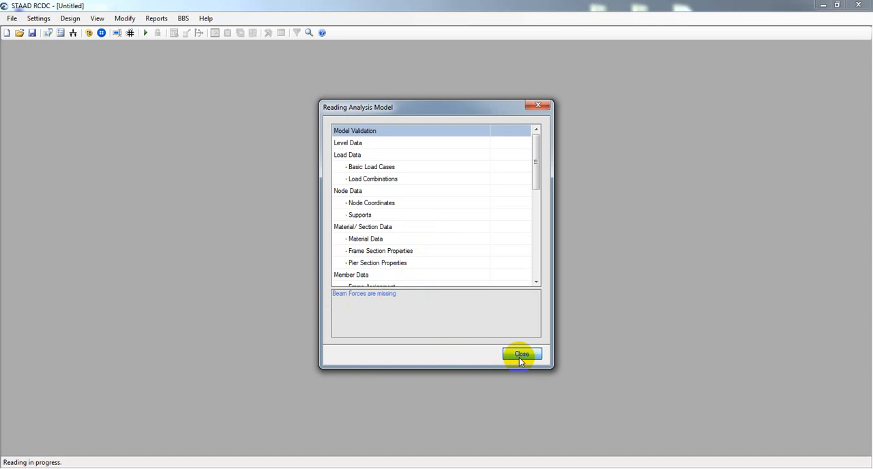
Dismiss the failed reading report and load the 'Project modi 23' analysis file from the For RCDC folder.
left_click(521, 355)
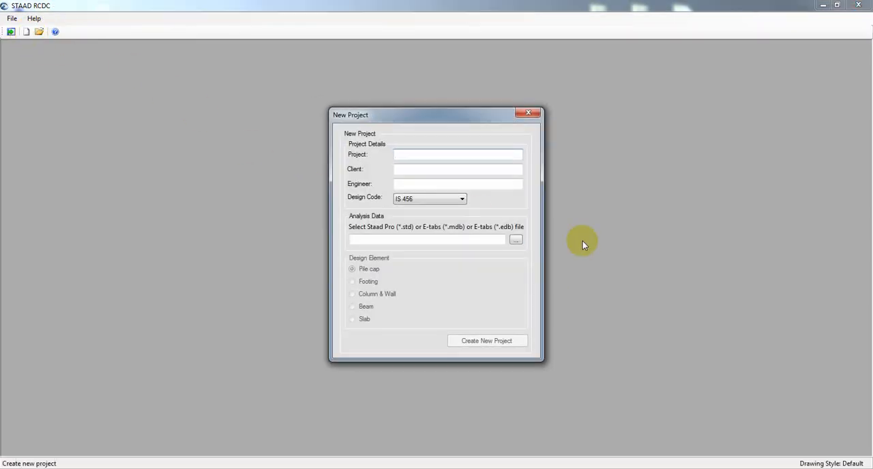
left_click(515, 239)
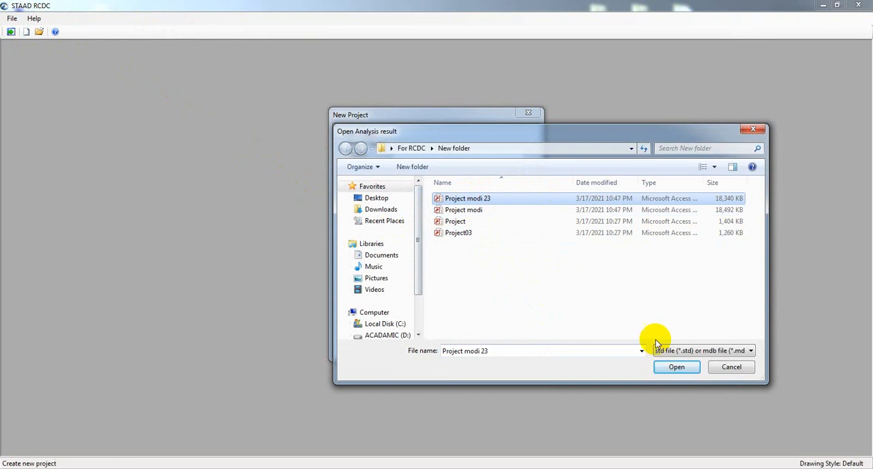
mouse_move(728, 237)
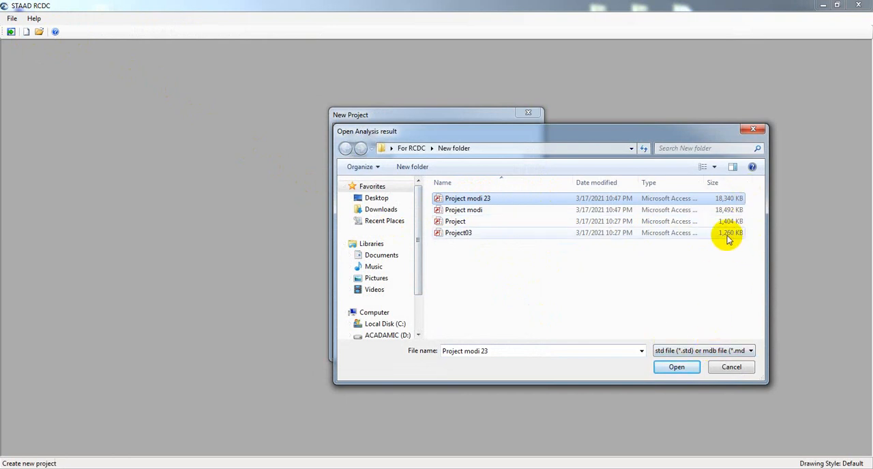
left_click(459, 232)
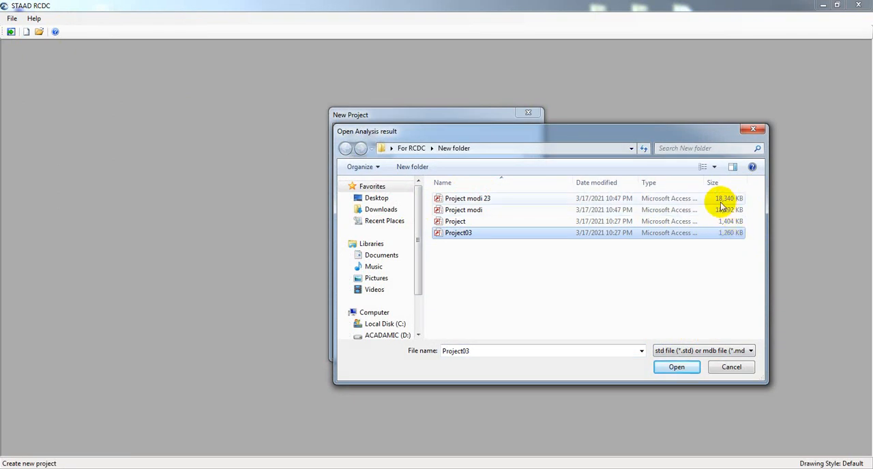
left_click(467, 200)
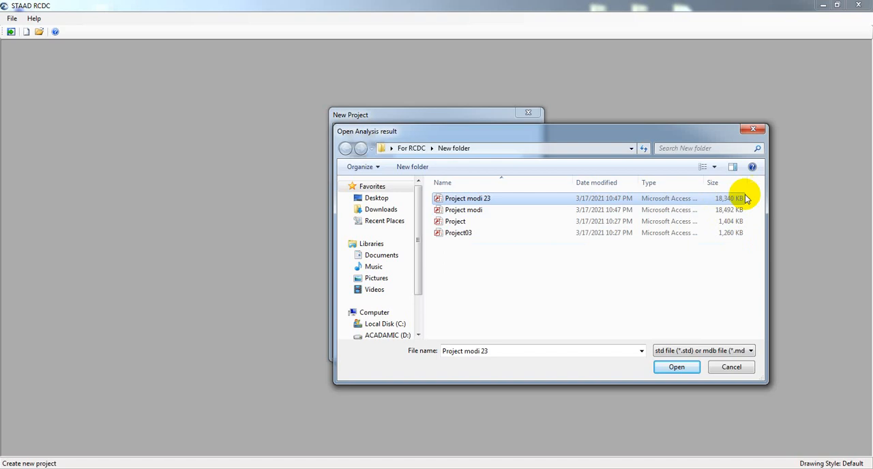
mouse_move(656, 287)
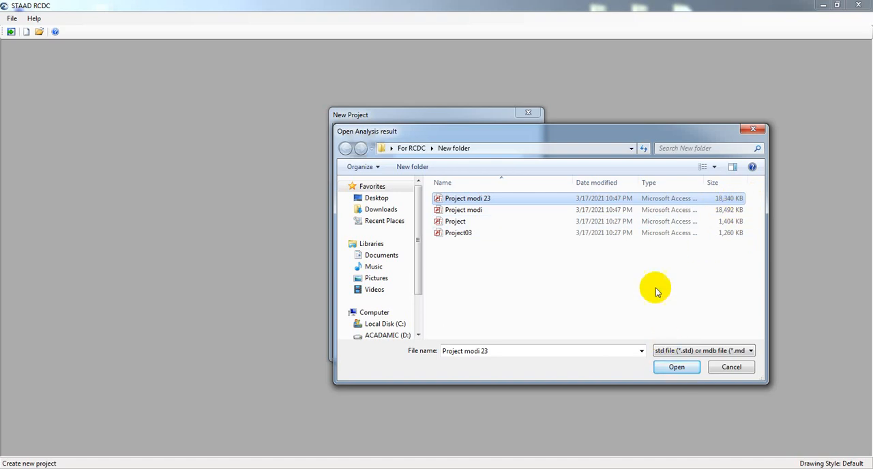
left_click(677, 367)
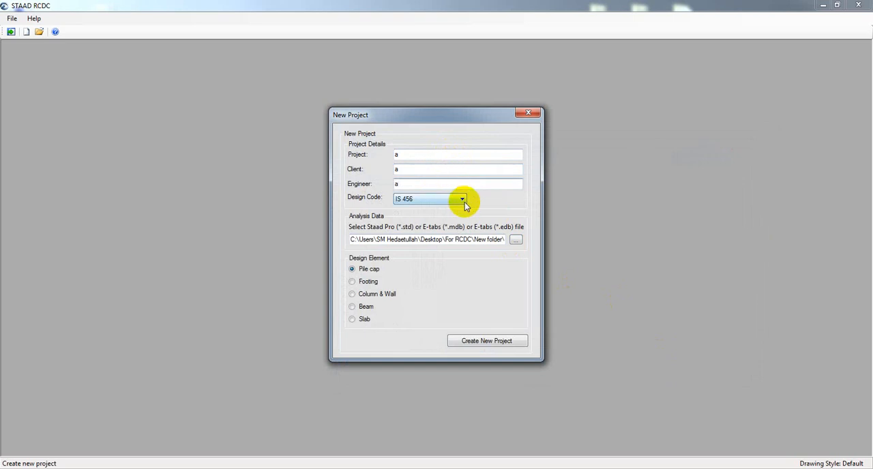
Create a Beam design project with the Ground Floor level included.
left_click(352, 307)
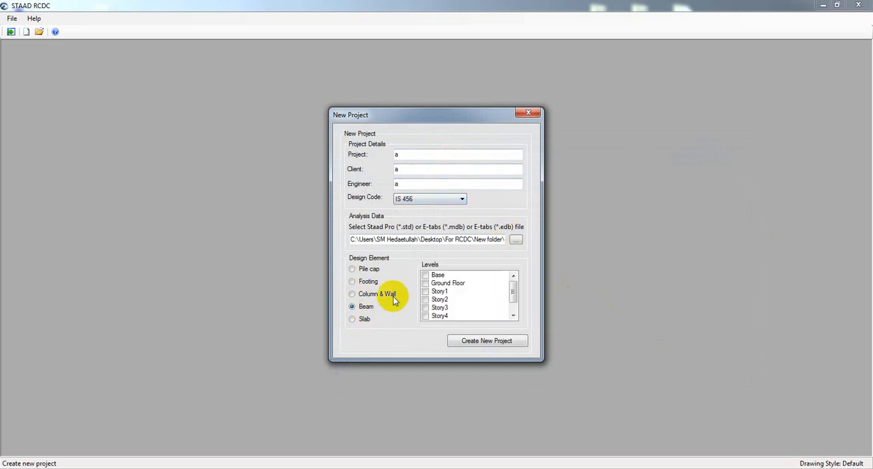
left_click(425, 282)
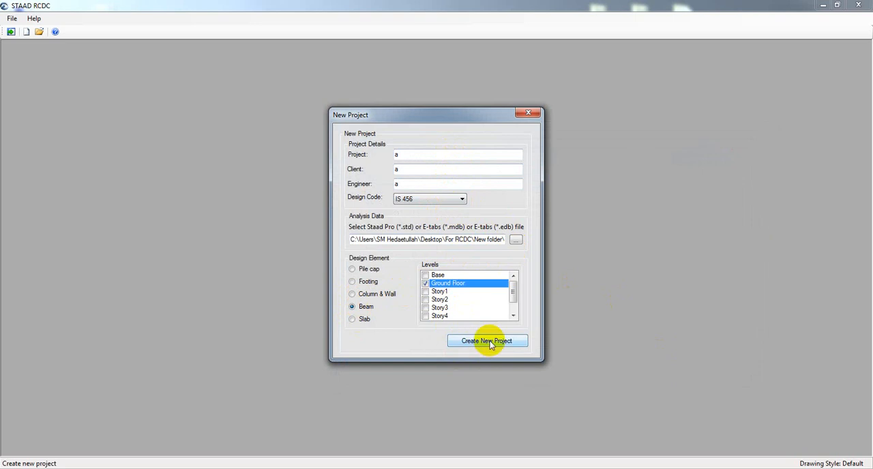
left_click(487, 340)
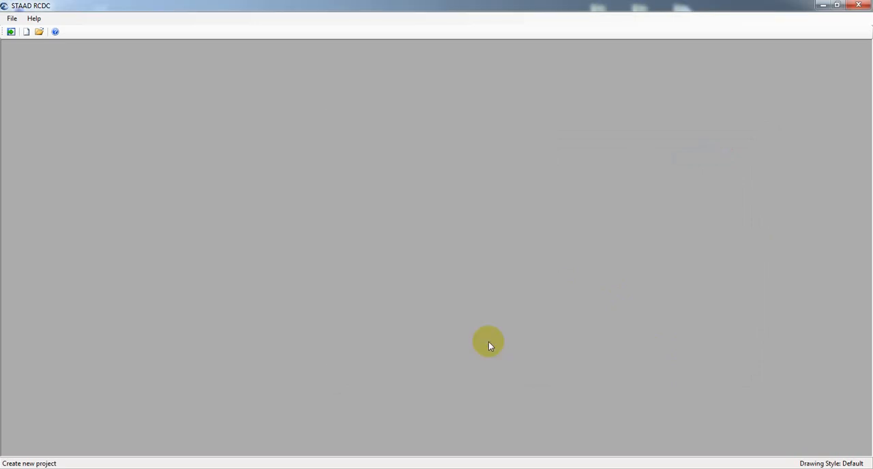
Review the loaded Ground Floor beams B1–B27 with sizes and the floor layout.
left_click(26, 32)
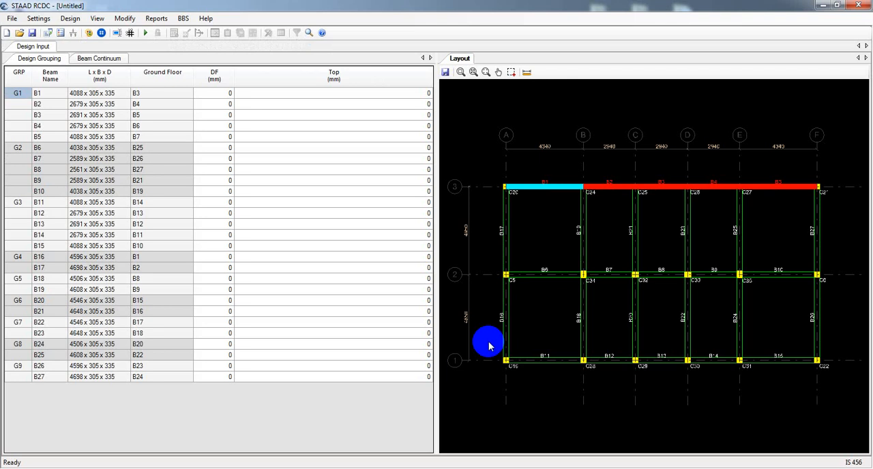
mouse_move(771, 38)
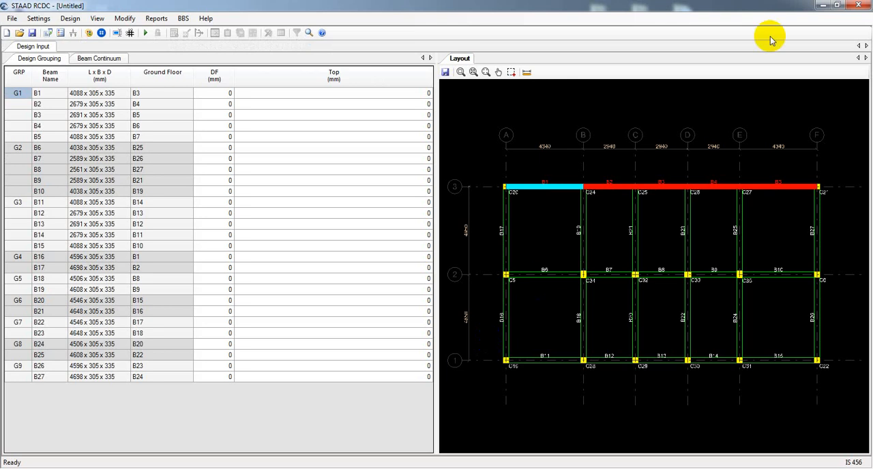
mouse_move(820, 8)
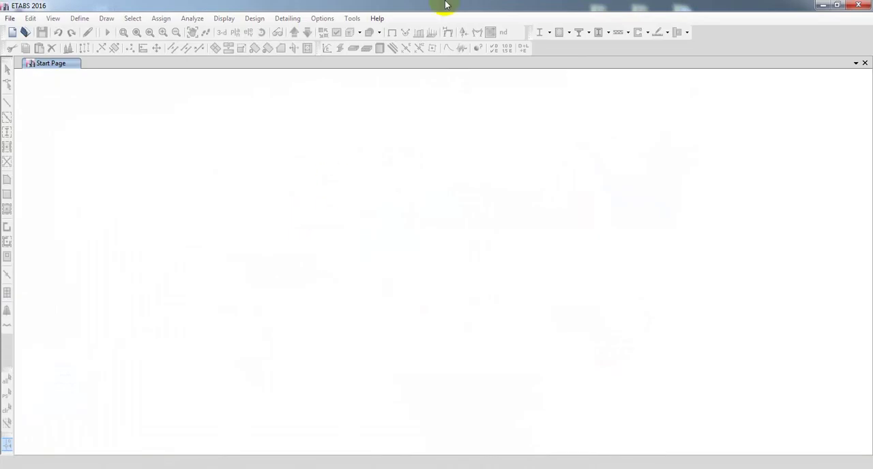
Open Project.EDB from Desktop > Model for gravity load (Final) > Modified model for GL UC.
left_click(44, 32)
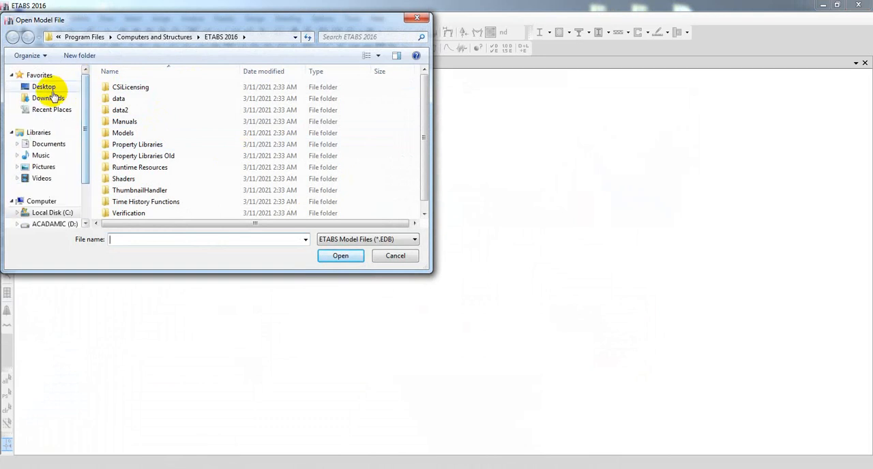
left_click(42, 87)
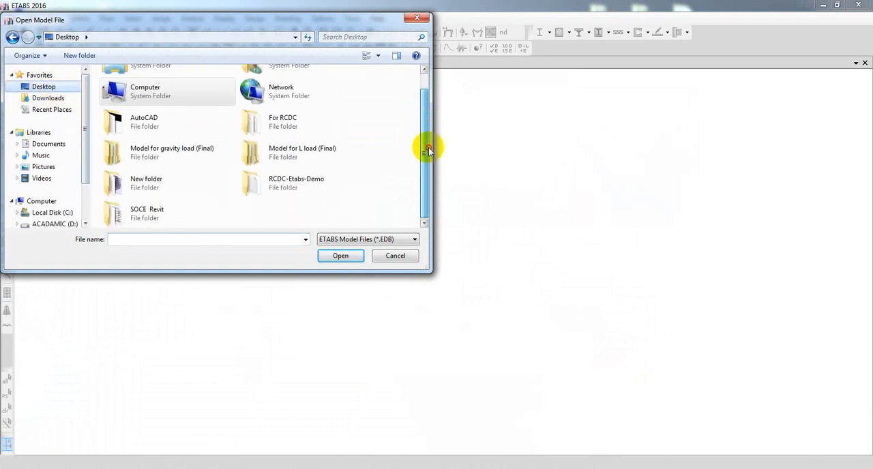
mouse_move(208, 161)
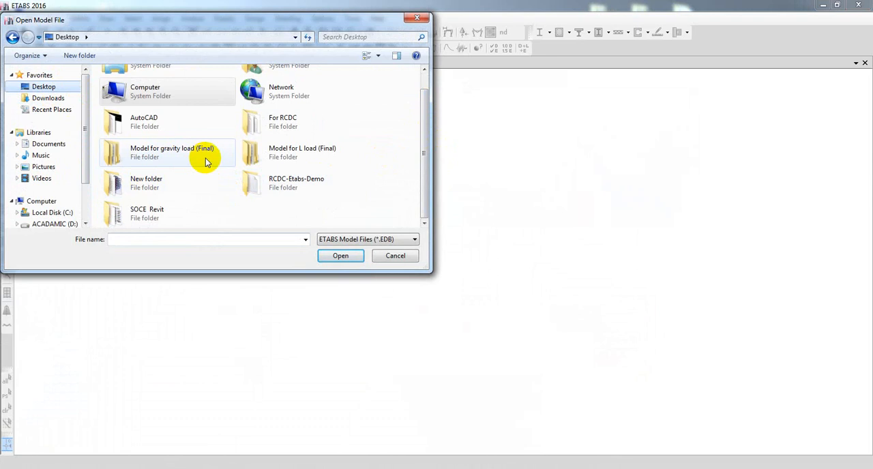
double_click(172, 151)
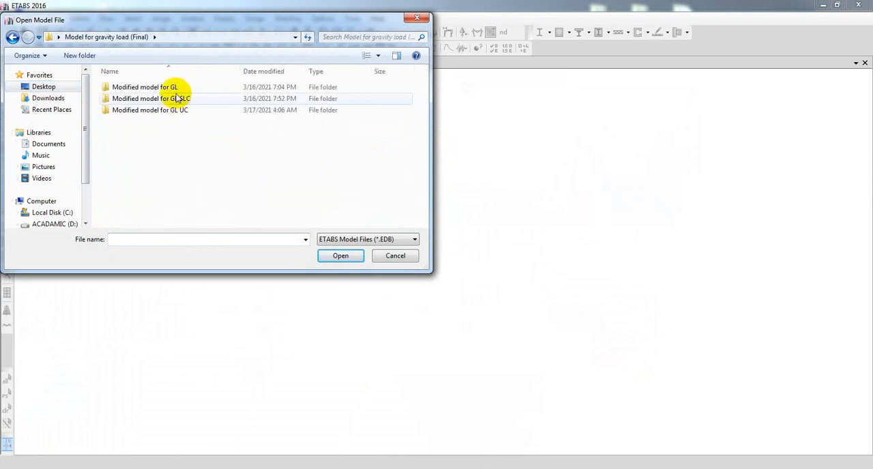
double_click(150, 109)
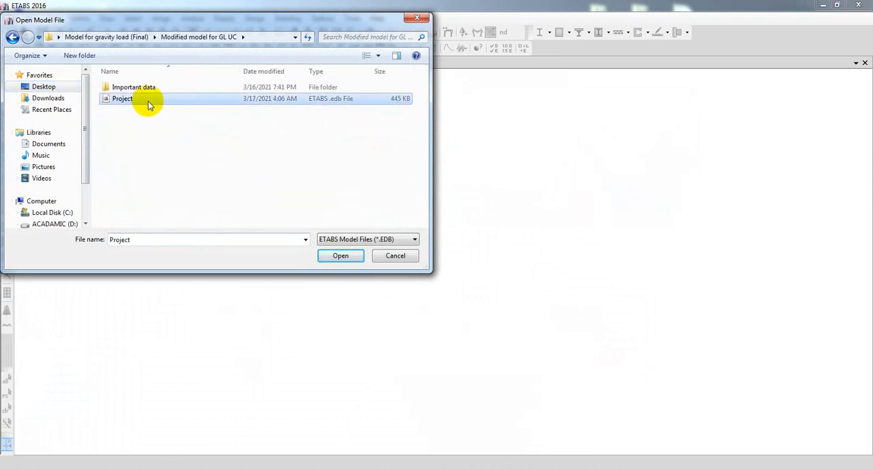
left_click(341, 257)
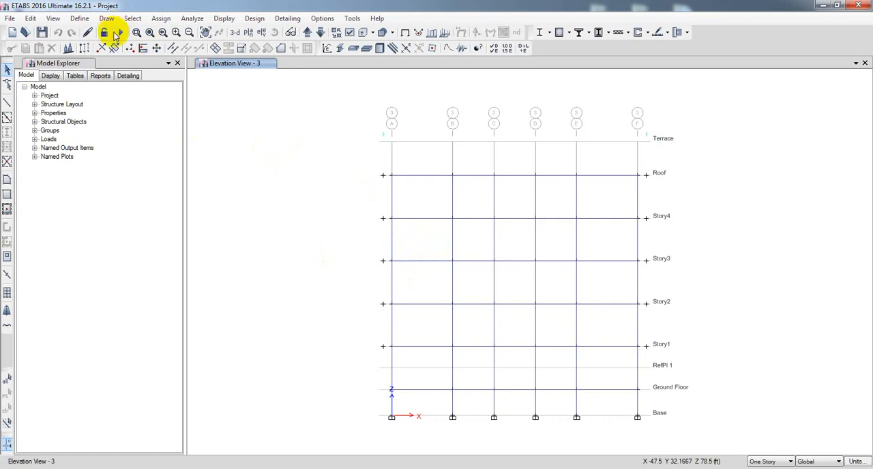
mouse_move(120, 37)
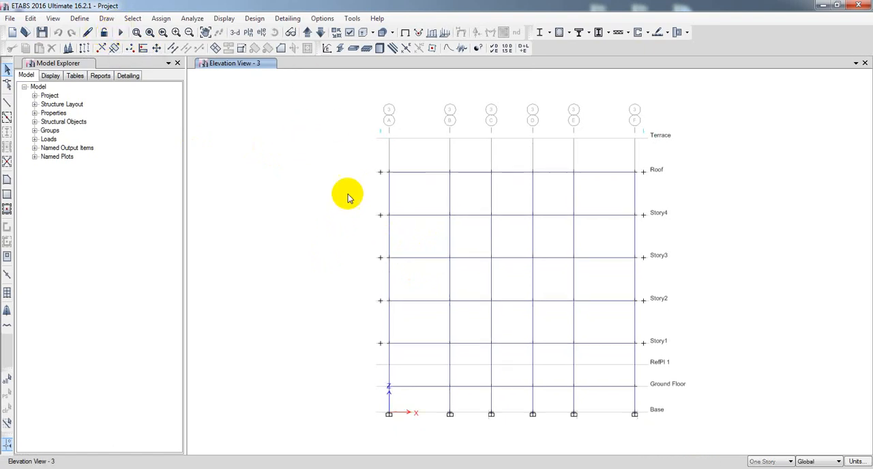
mouse_move(346, 225)
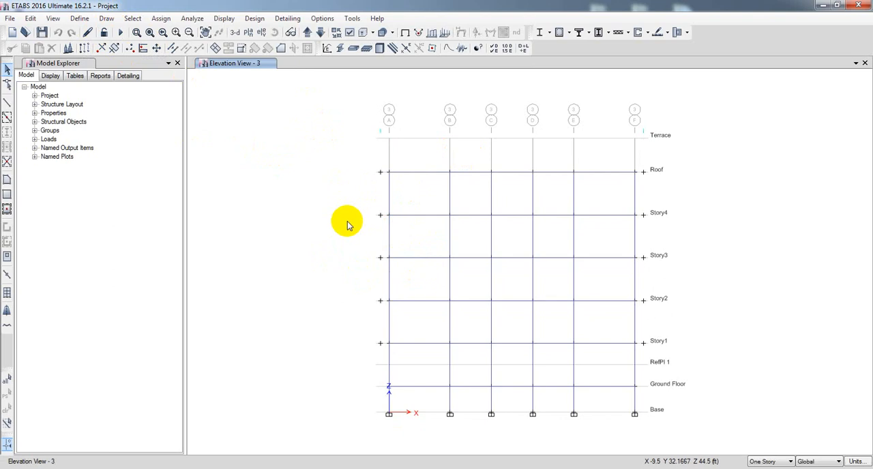
mouse_move(207, 112)
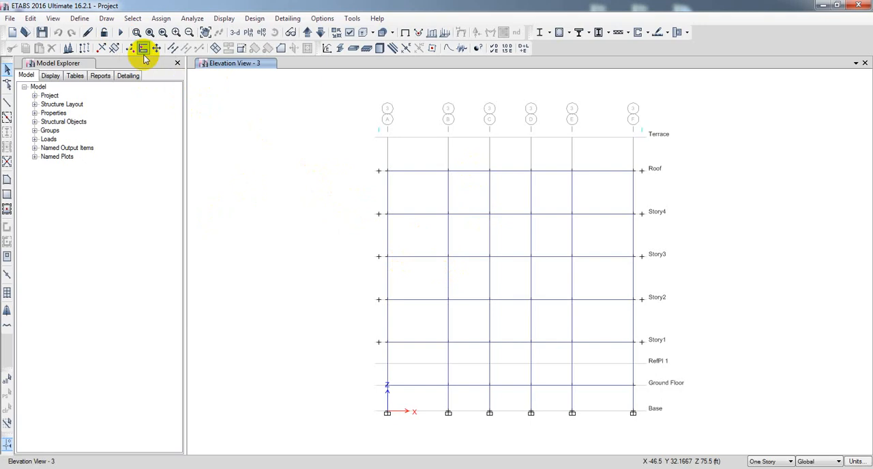
mouse_move(118, 36)
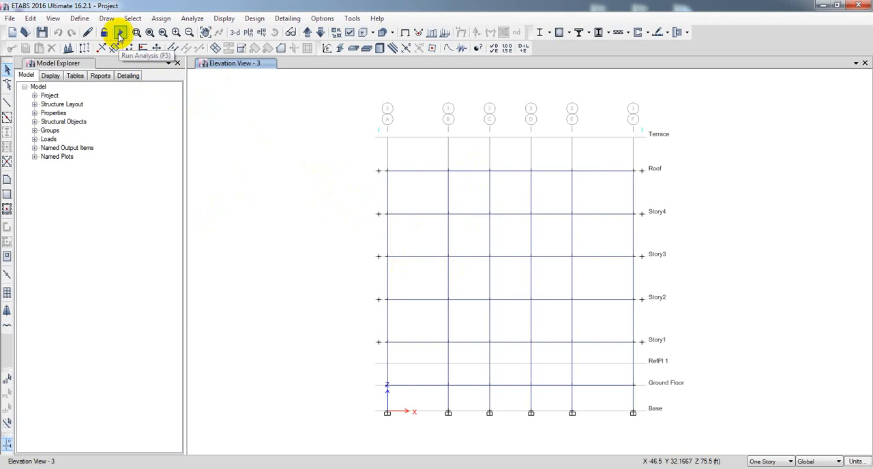
mouse_move(234, 112)
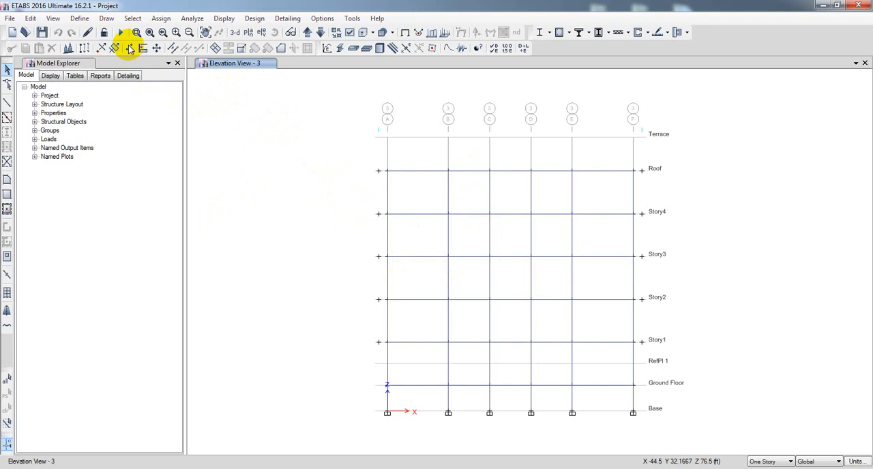
mouse_move(103, 33)
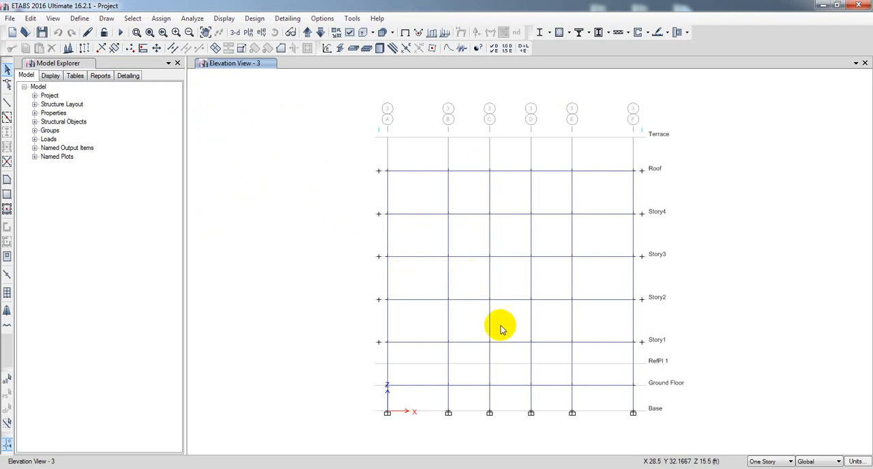
mouse_move(8, 19)
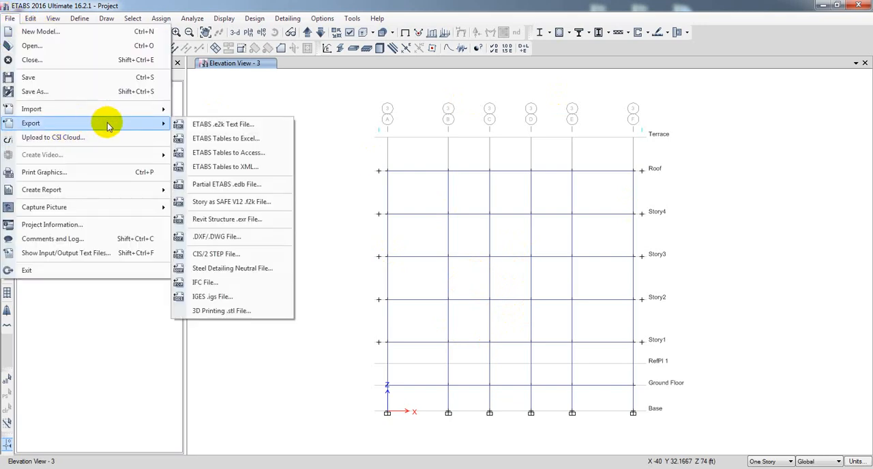
mouse_move(218, 153)
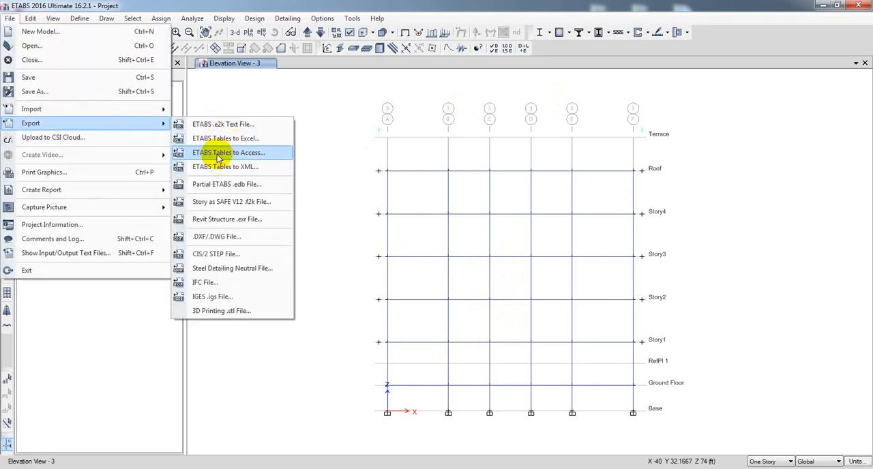
mouse_move(252, 161)
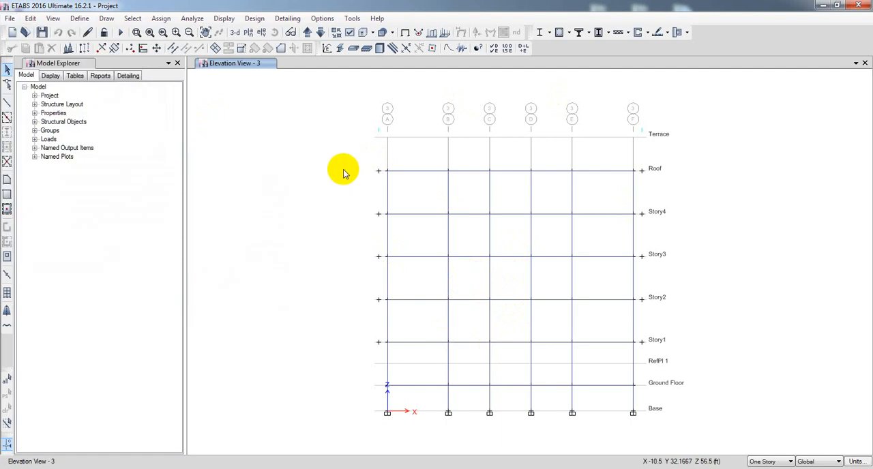
mouse_move(121, 32)
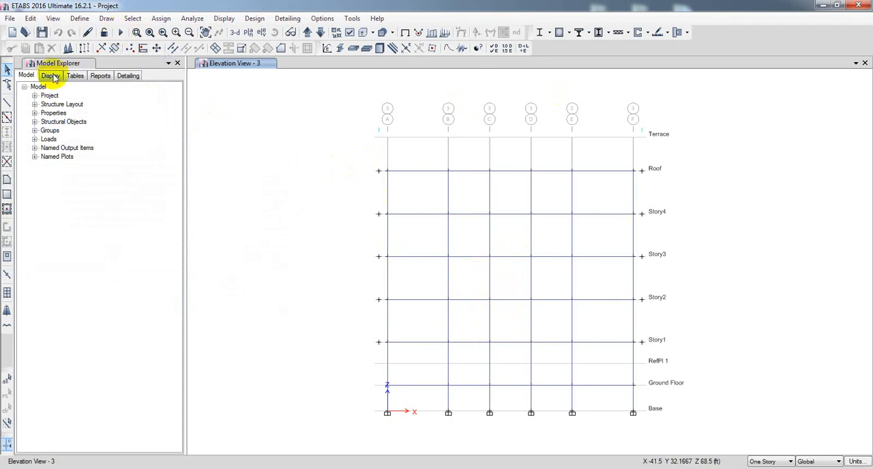
left_click(11, 19)
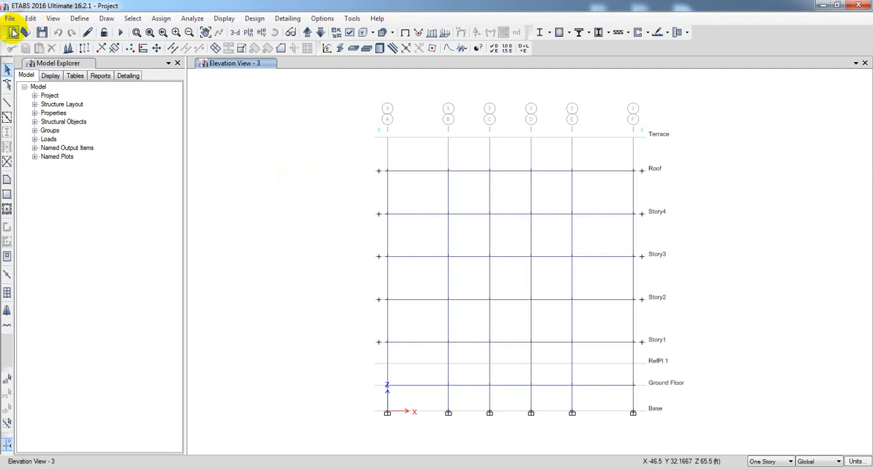
mouse_move(230, 147)
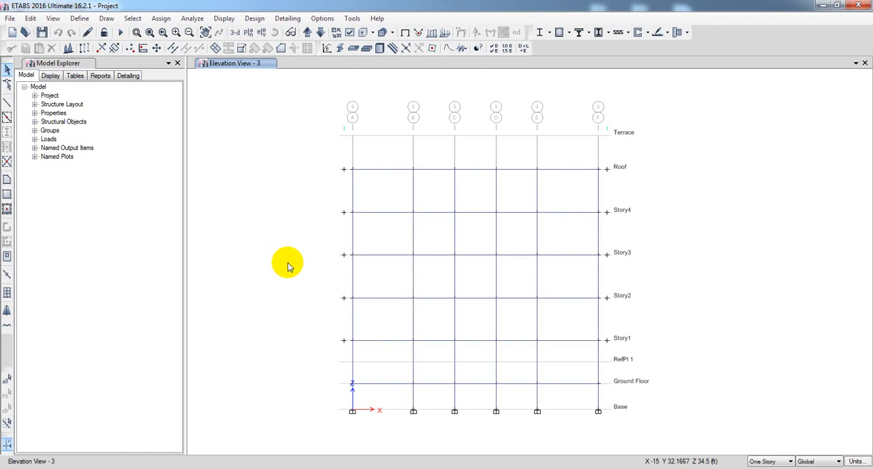
mouse_move(300, 266)
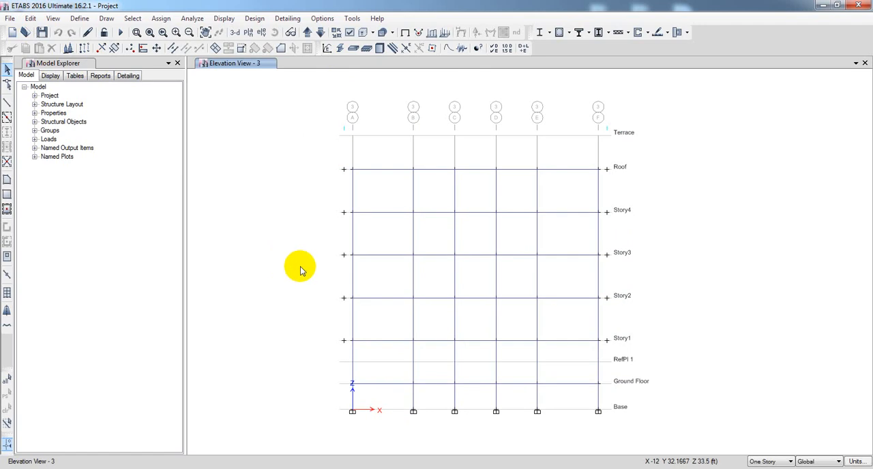
mouse_move(312, 265)
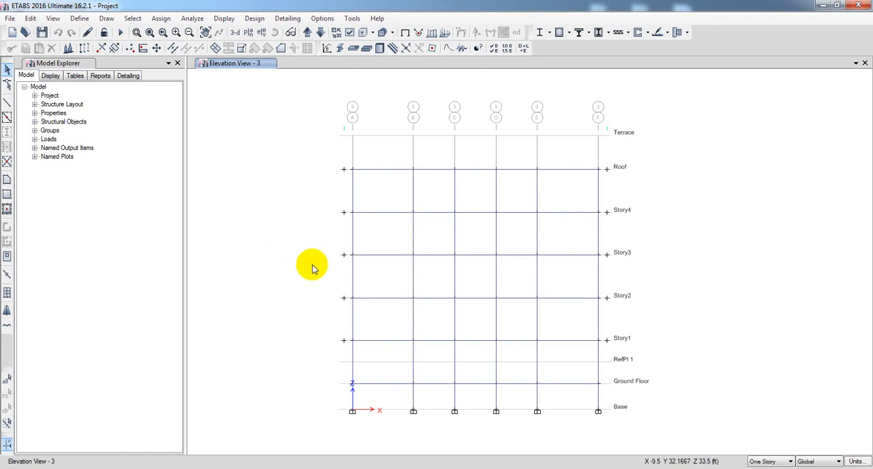
mouse_move(366, 254)
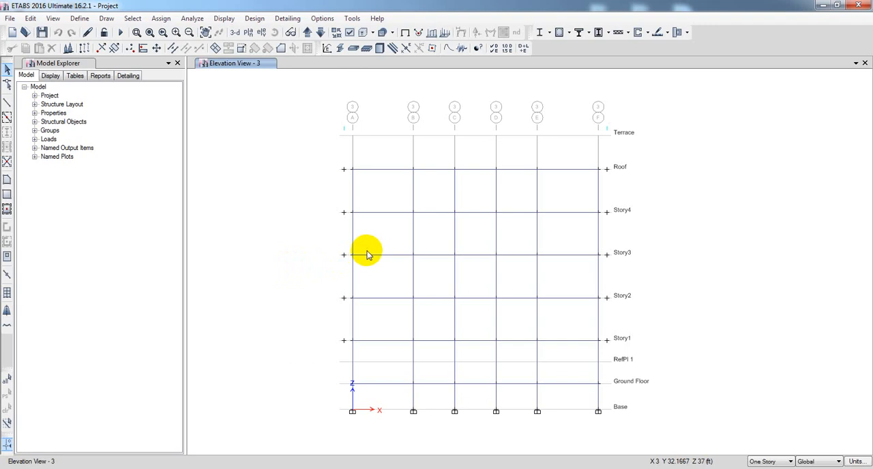